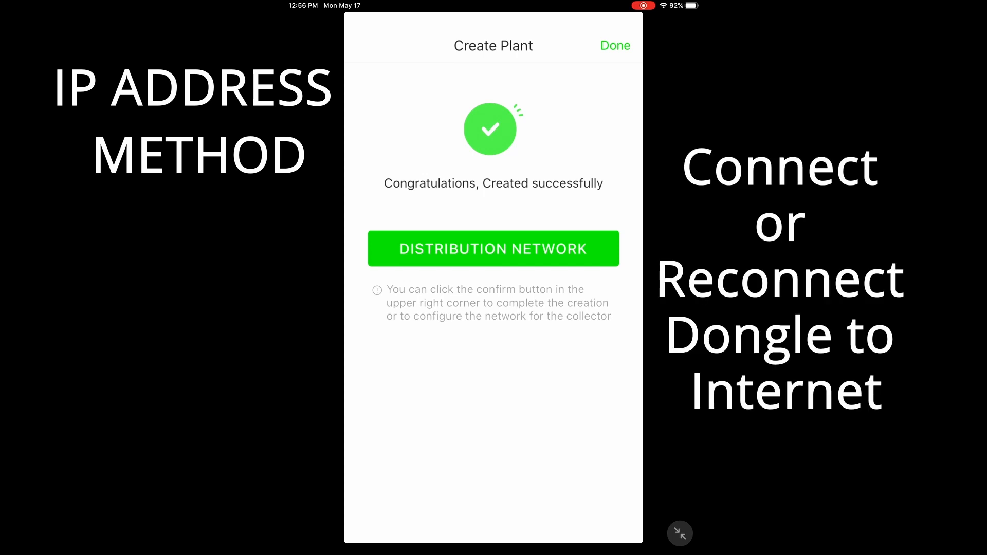
Step: Leave PV Pro after plant creation and reach the iPad's Wi-Fi network list
click(614, 45)
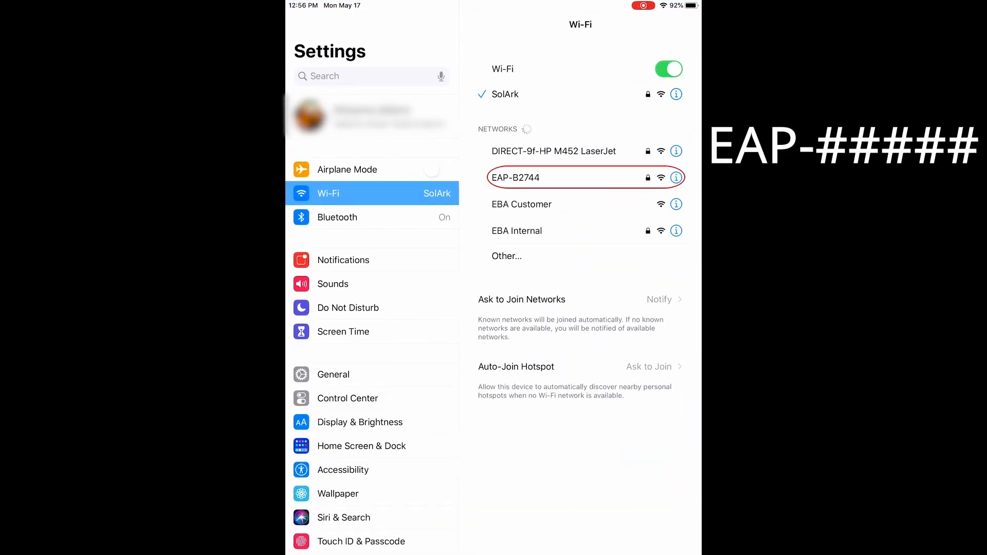
Step: Join the dongle's EAP-B2744 network, then bring up the app switcher
click(532, 176)
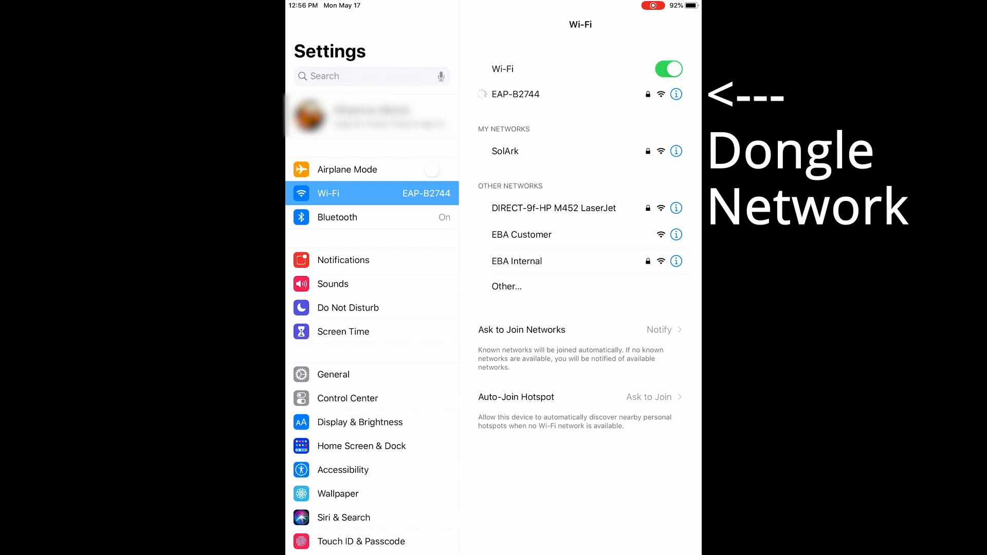
key(home)
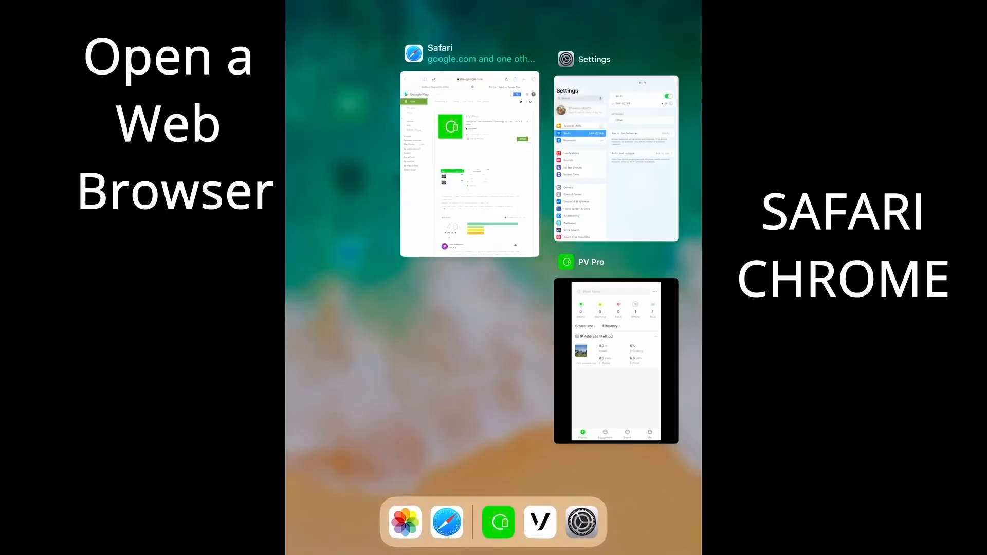
Step: Load the dongle portal at 10.10.10.1 in Safari and reach the Wlan Connection section
click(469, 164)
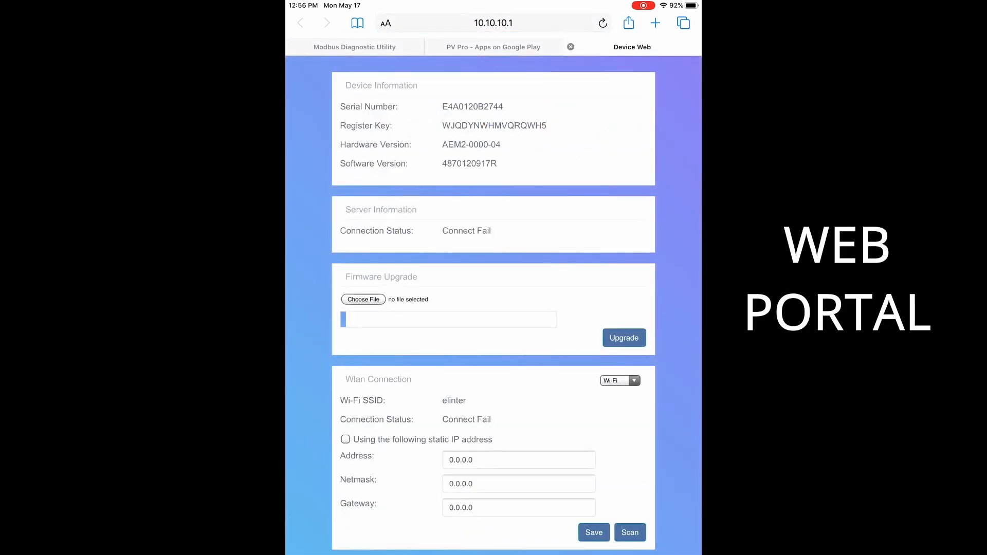
scroll(down, 3)
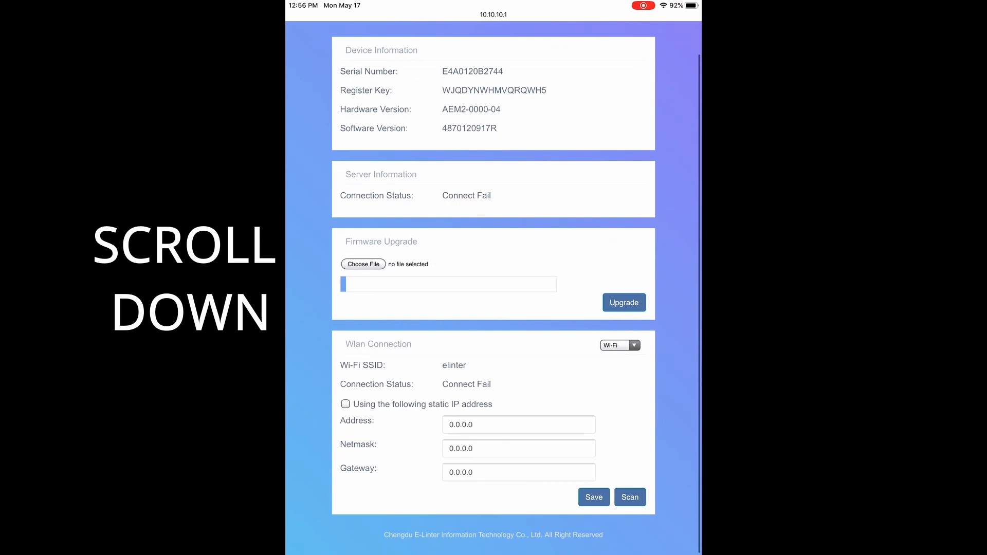
Step: Scan nearby networks, select SolArk, submit the router password and save, getting SET OK
click(629, 497)
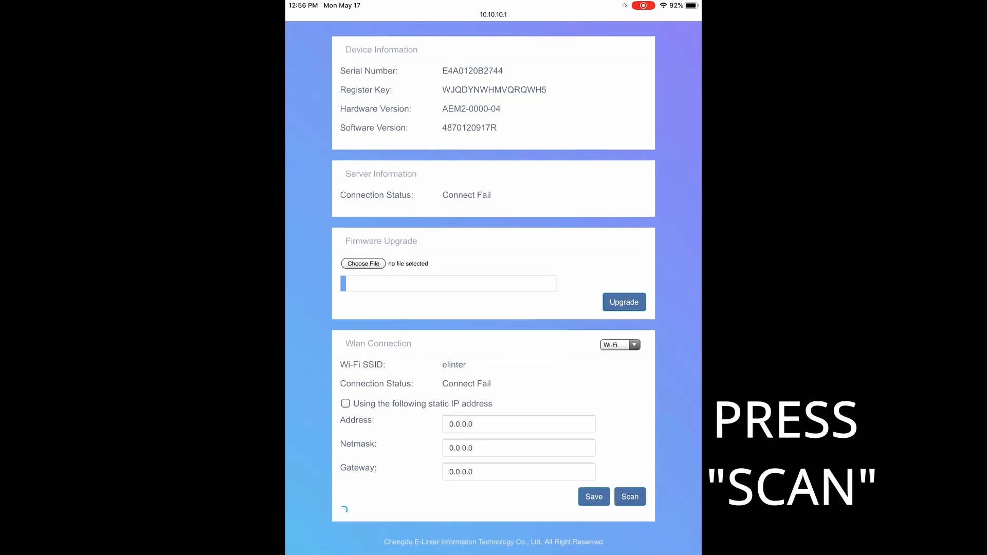
click(630, 497)
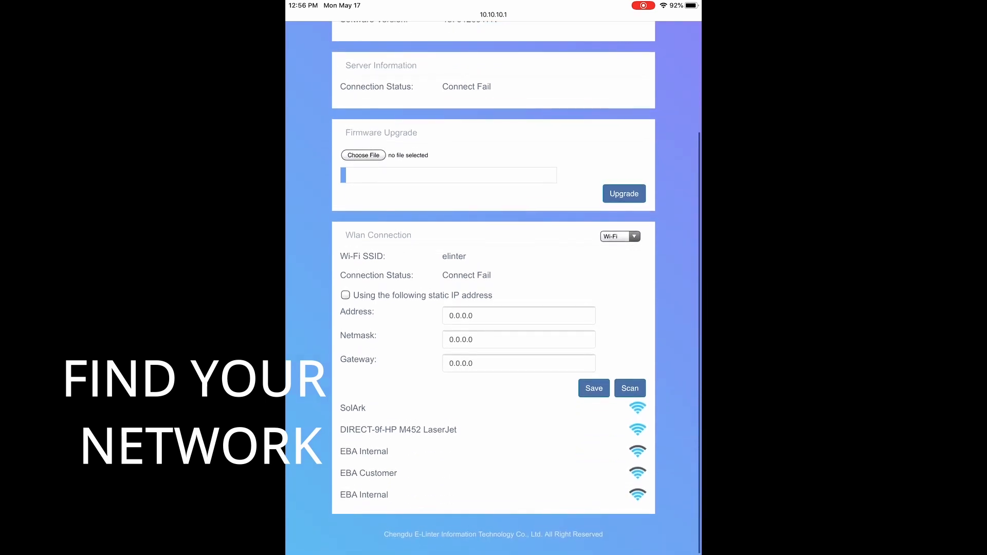
click(353, 407)
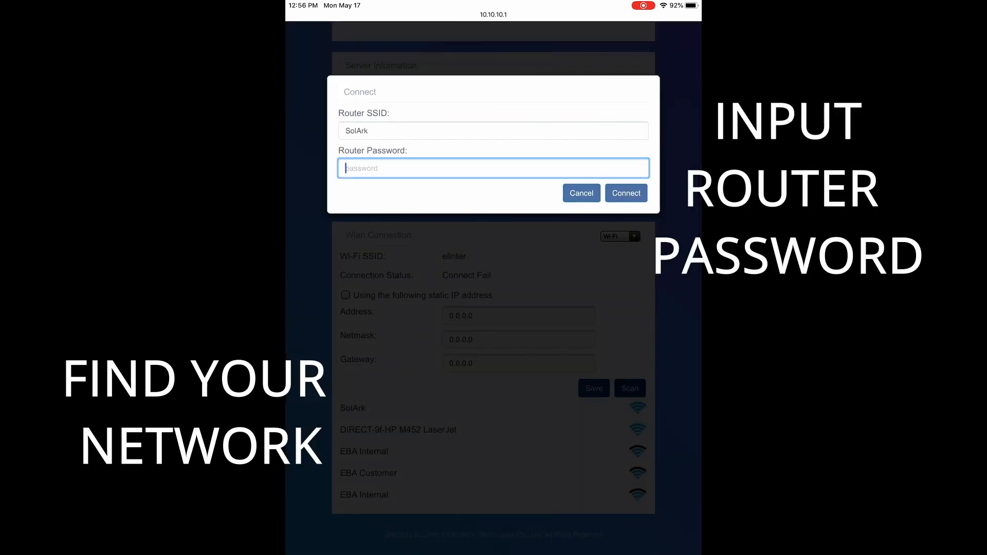
click(580, 193)
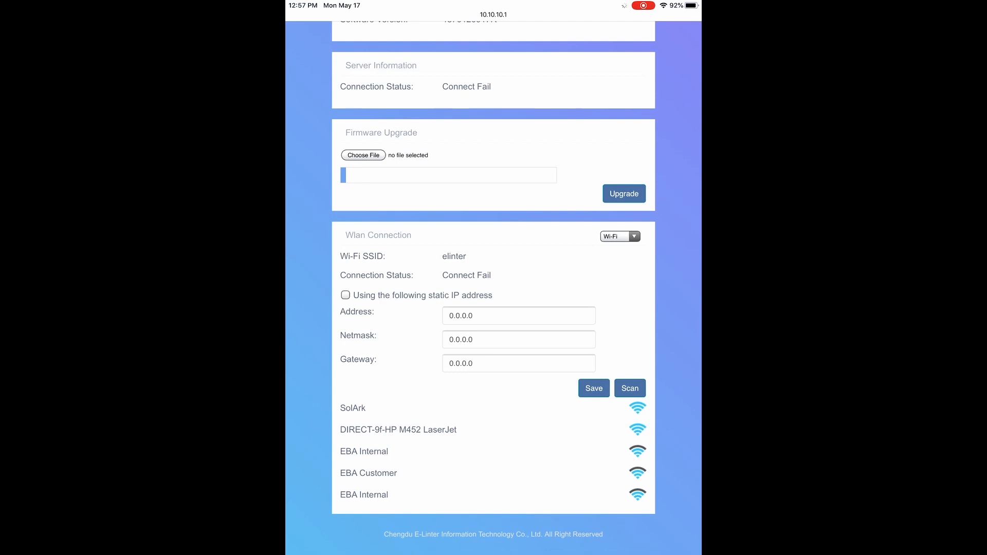
click(593, 389)
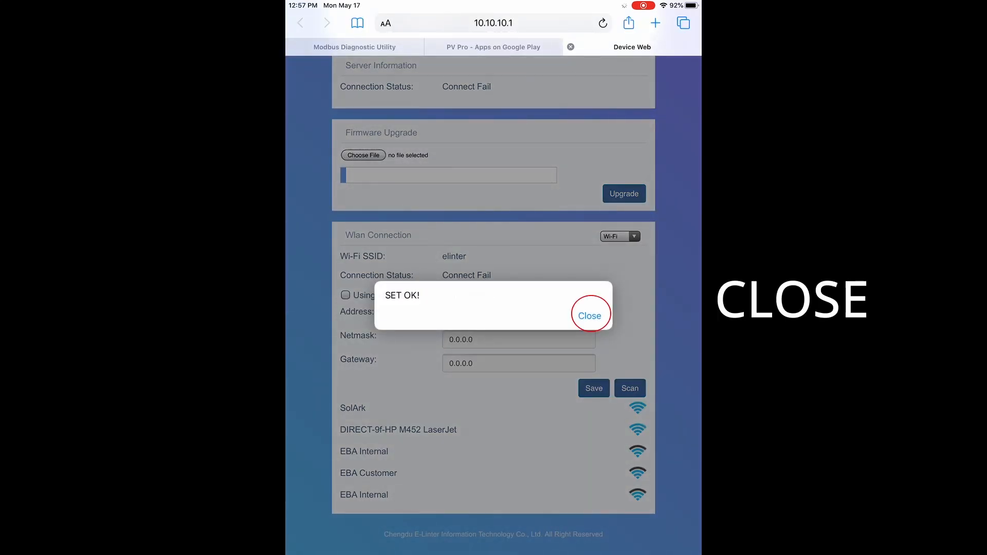
Step: Dismiss the SET OK notice and rejoin the iPad to the SolArk home network
click(589, 316)
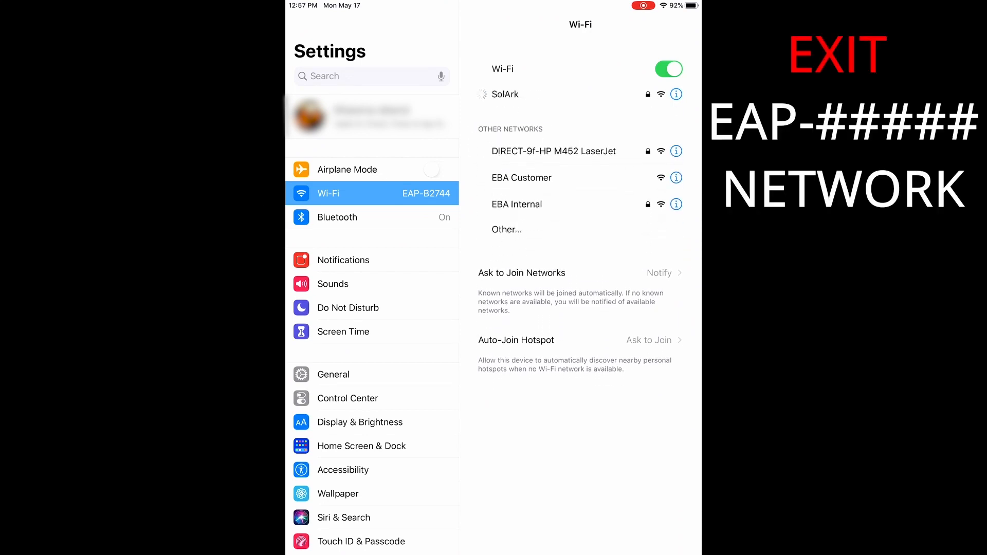
click(504, 94)
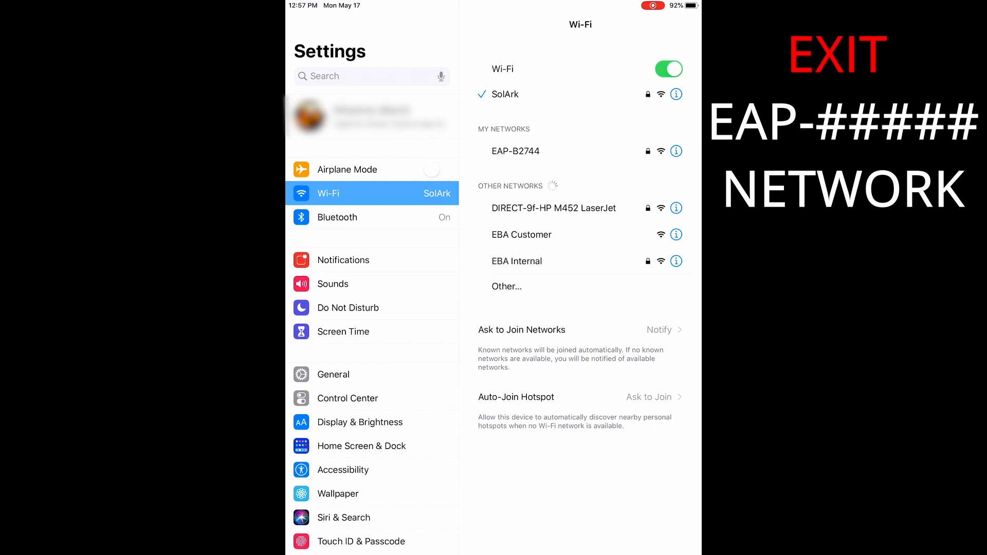